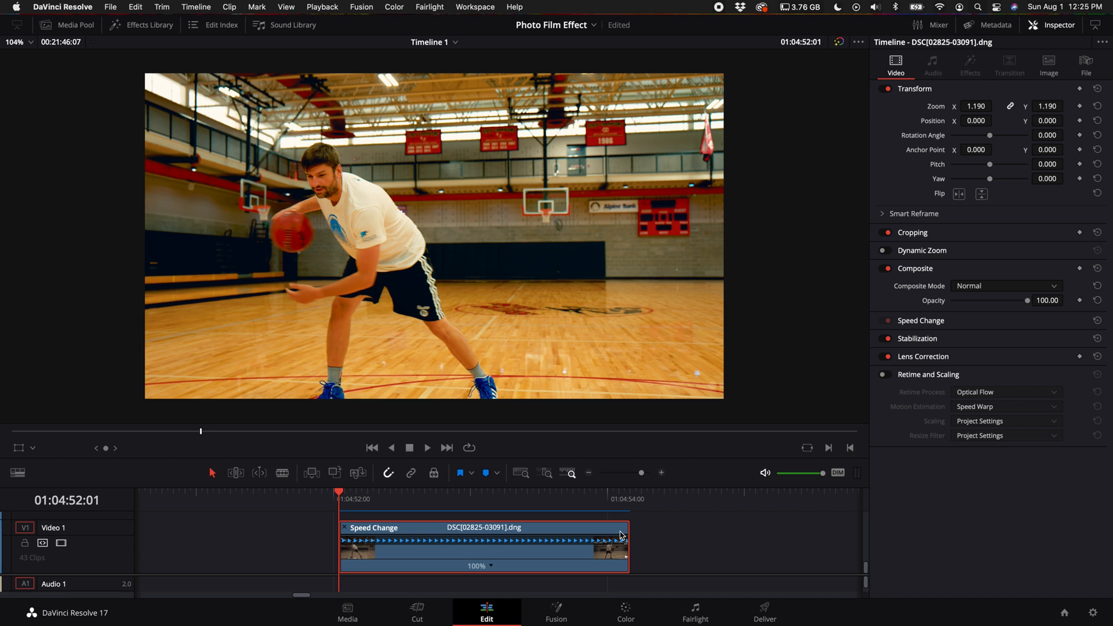
- Search for 'adobe Lightroom Classic' to launch the photo tools
type("adobe Lightroom Classic")
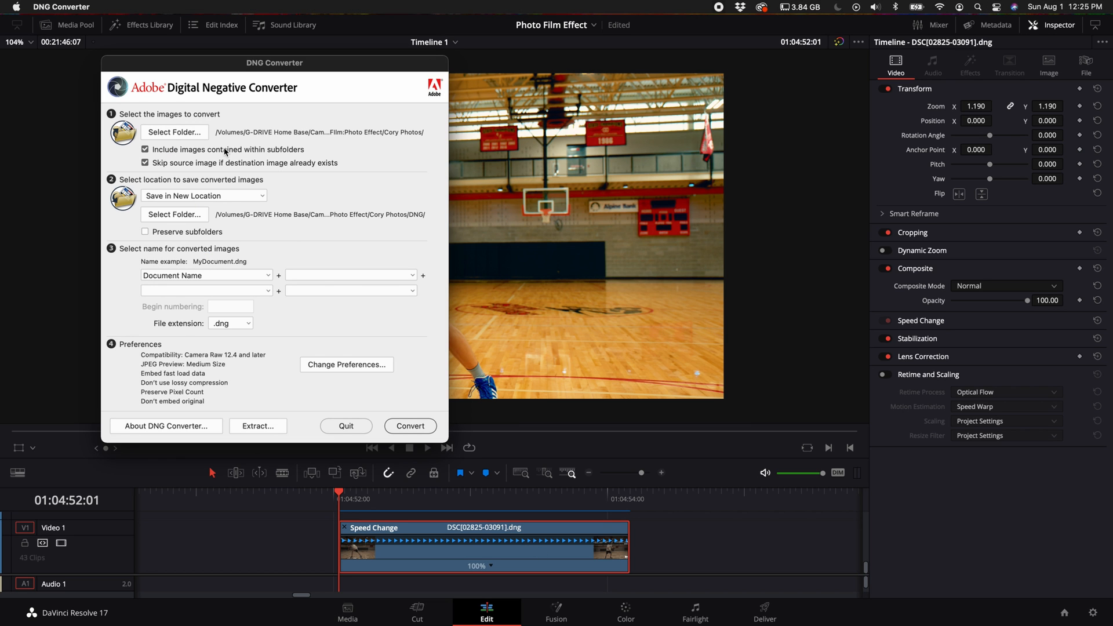
mouse_move(208, 141)
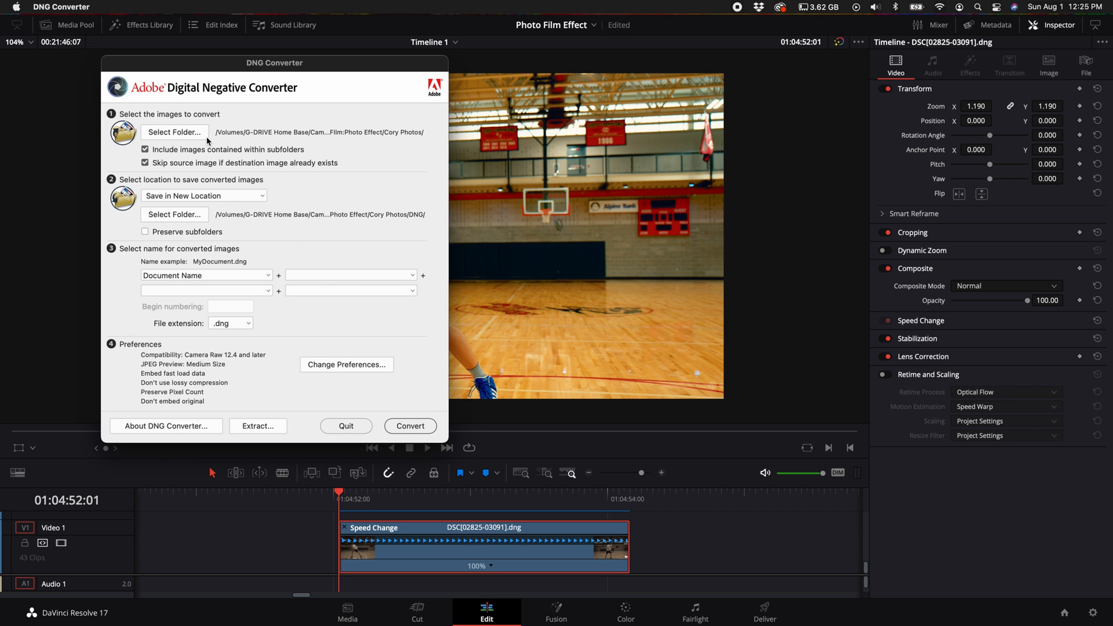
mouse_move(328, 215)
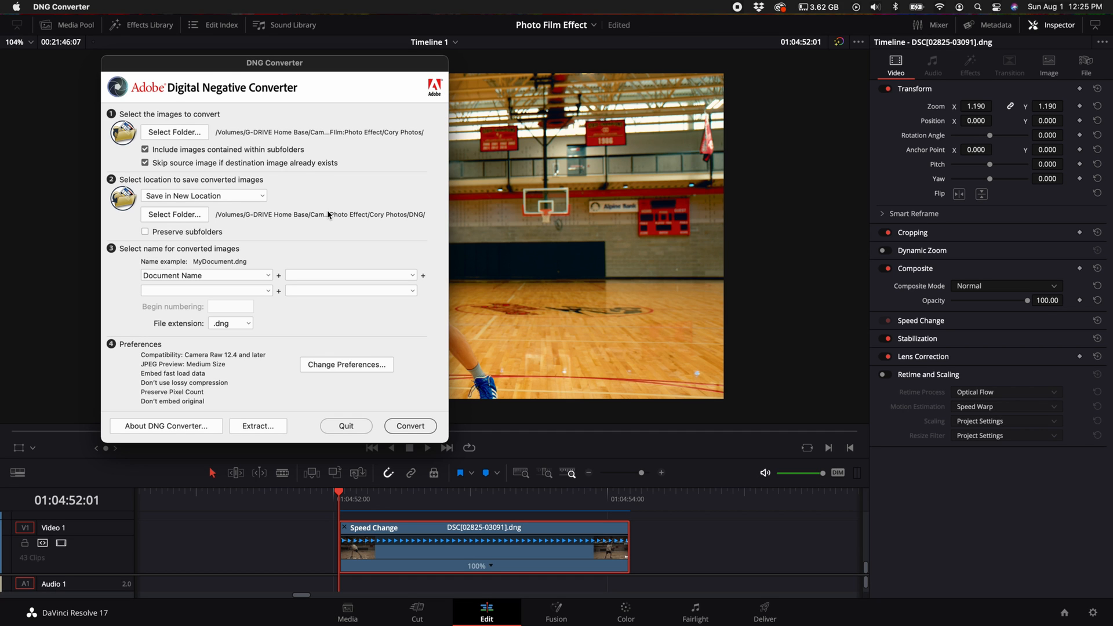
mouse_move(568, 317)
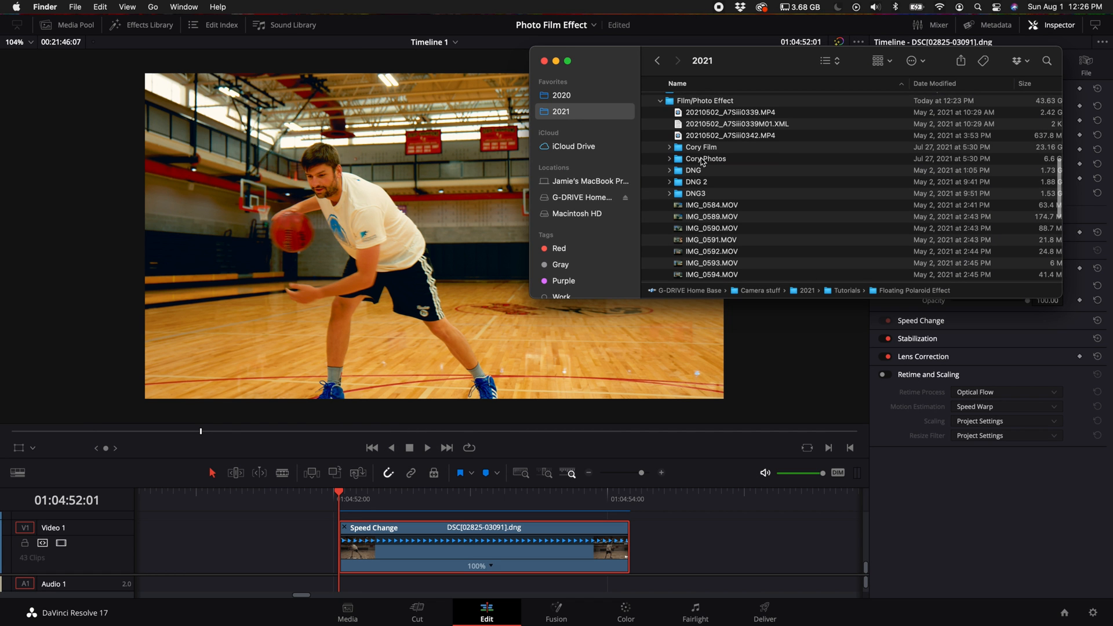
- Switch from Finder back to the DaVinci Resolve editing project
left_click(693, 171)
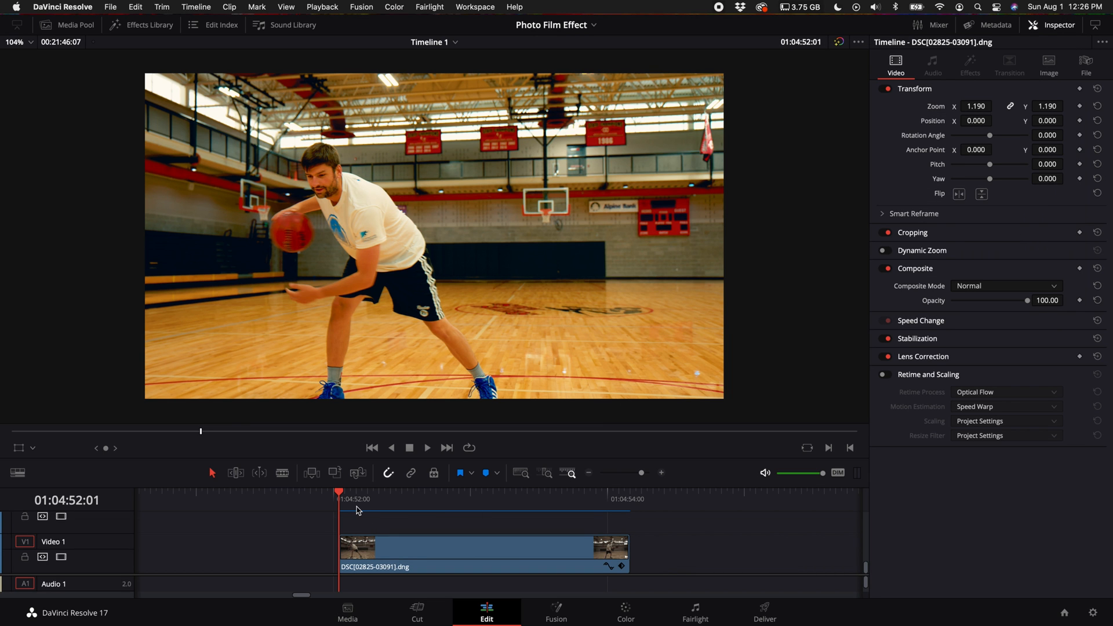
left_click(427, 446)
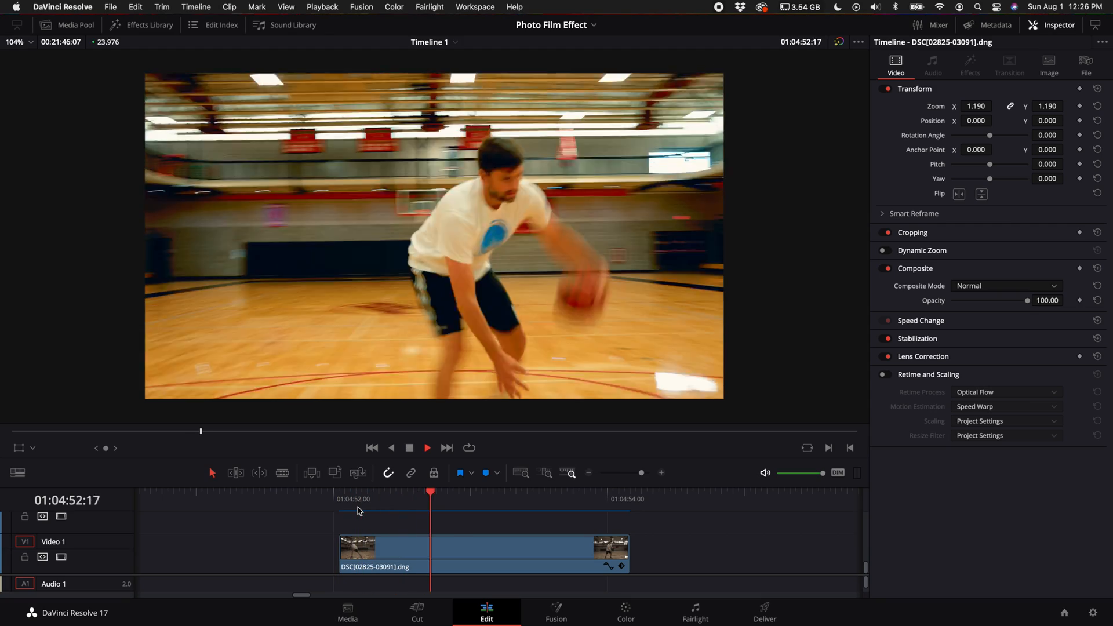
left_click(339, 499)
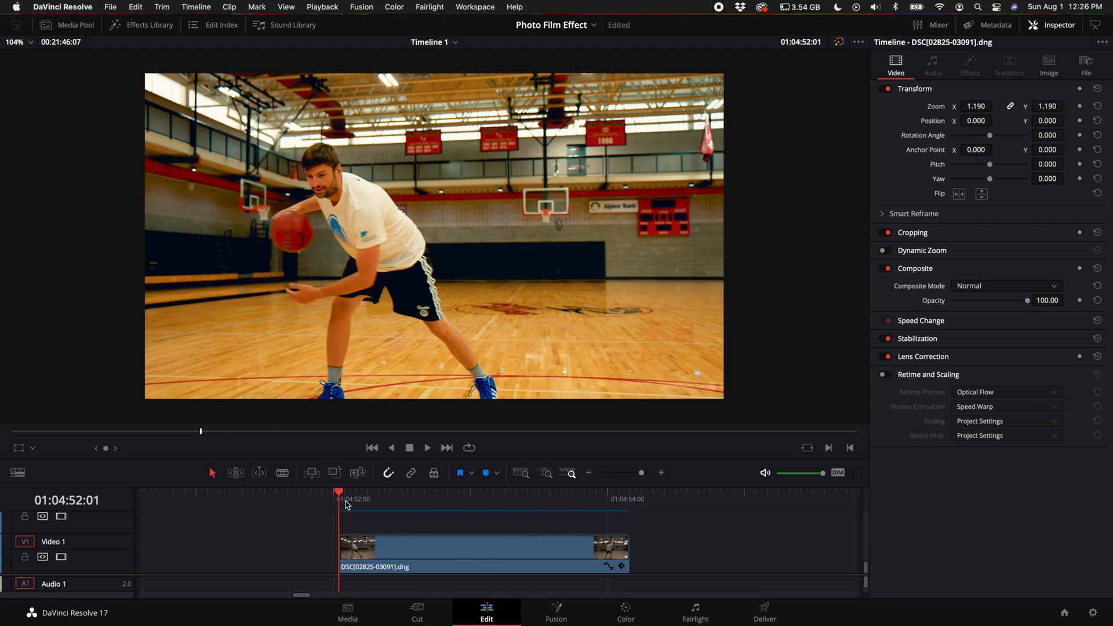
left_click(427, 447)
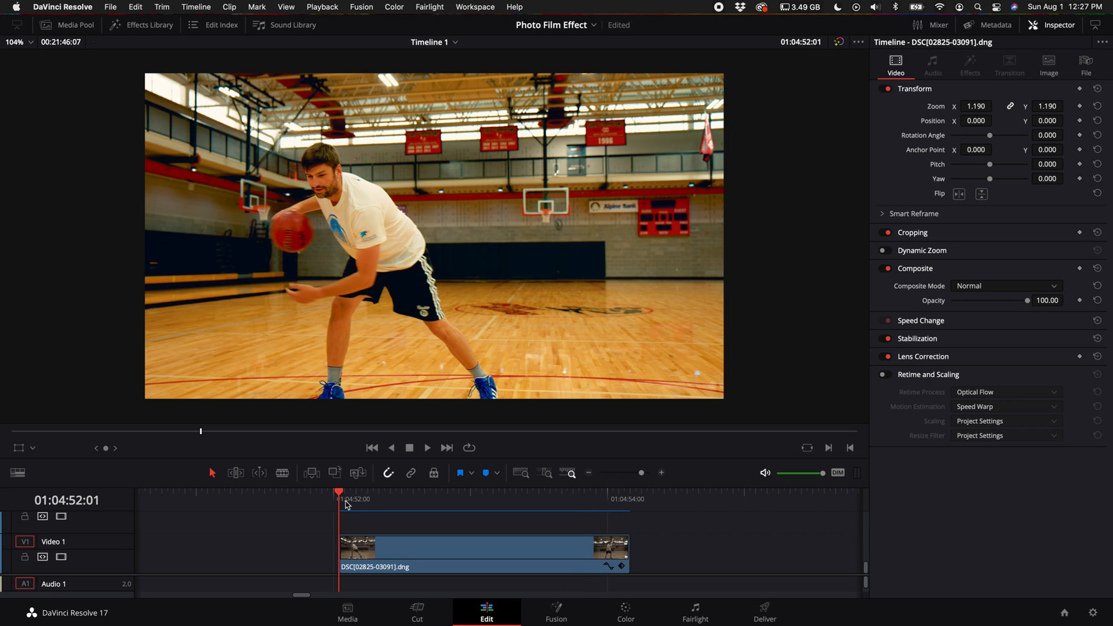
left_click(426, 447)
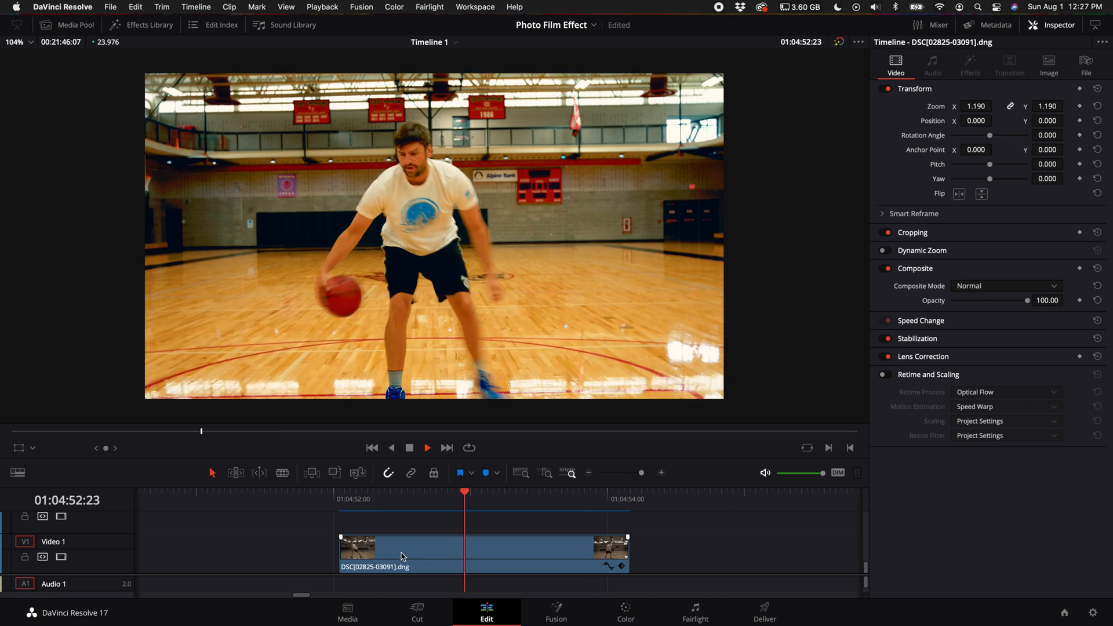
- Show Retime Controls on the DNG photo-sequence clip
right_click(401, 556)
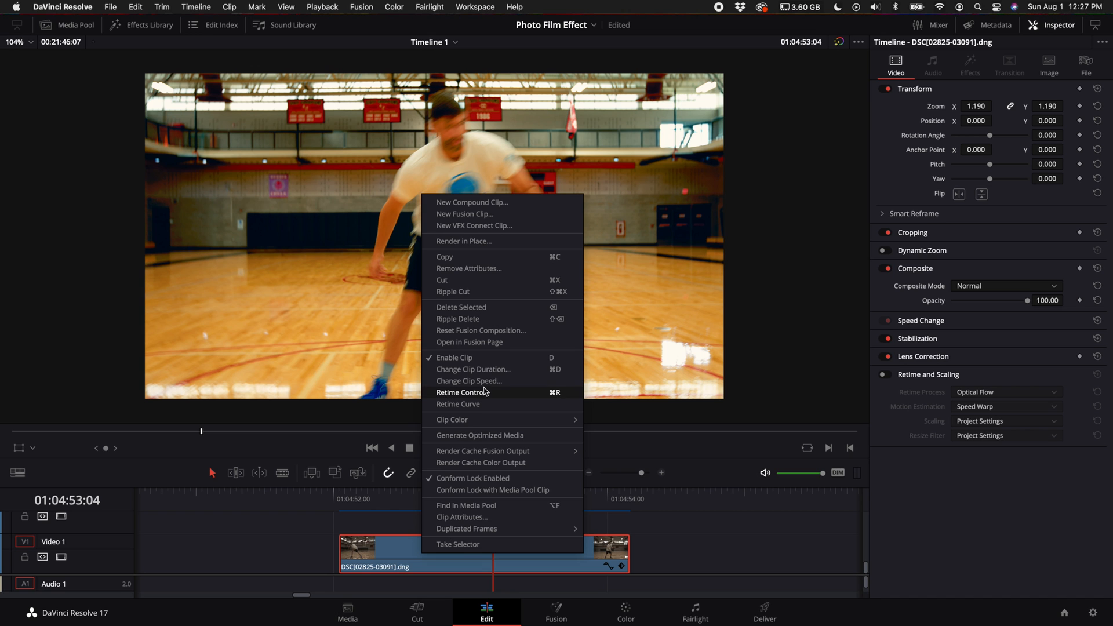
left_click(462, 392)
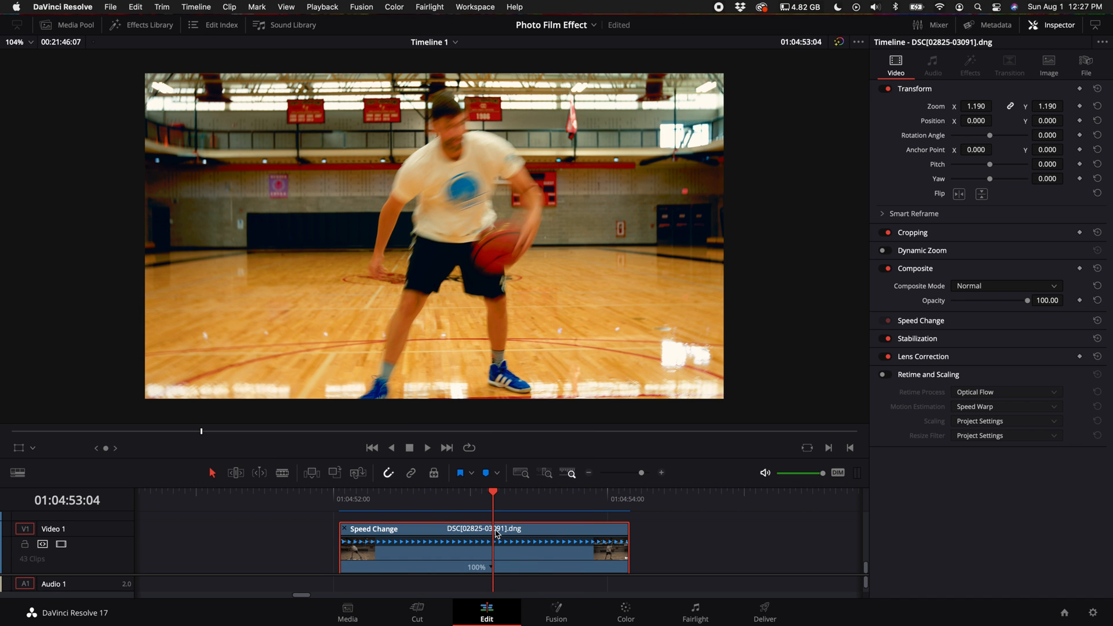
mouse_move(585, 534)
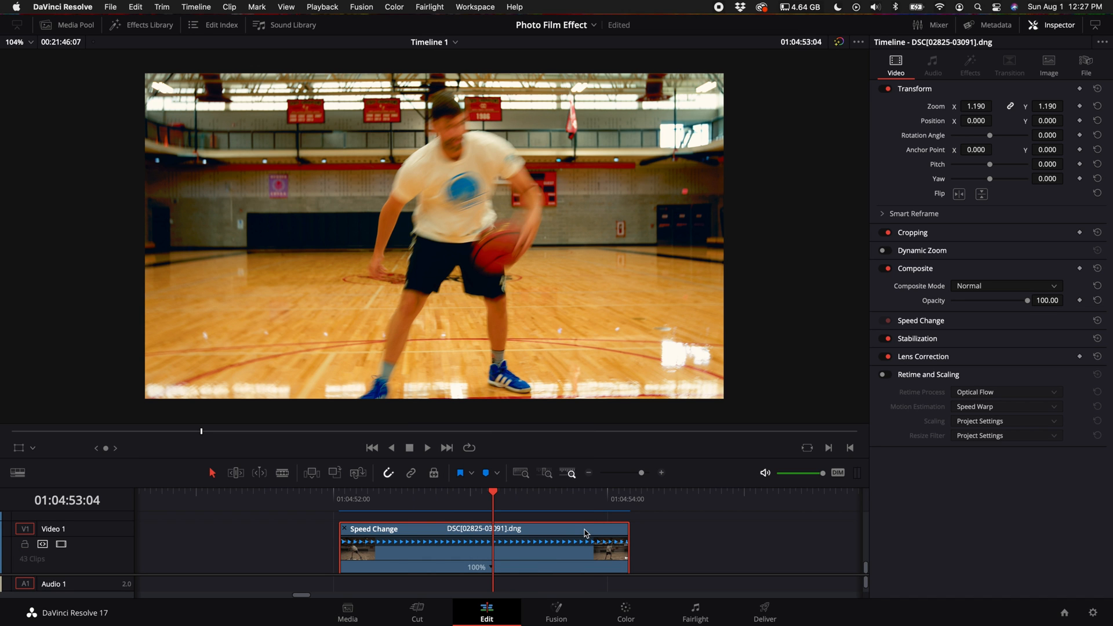
mouse_move(628, 529)
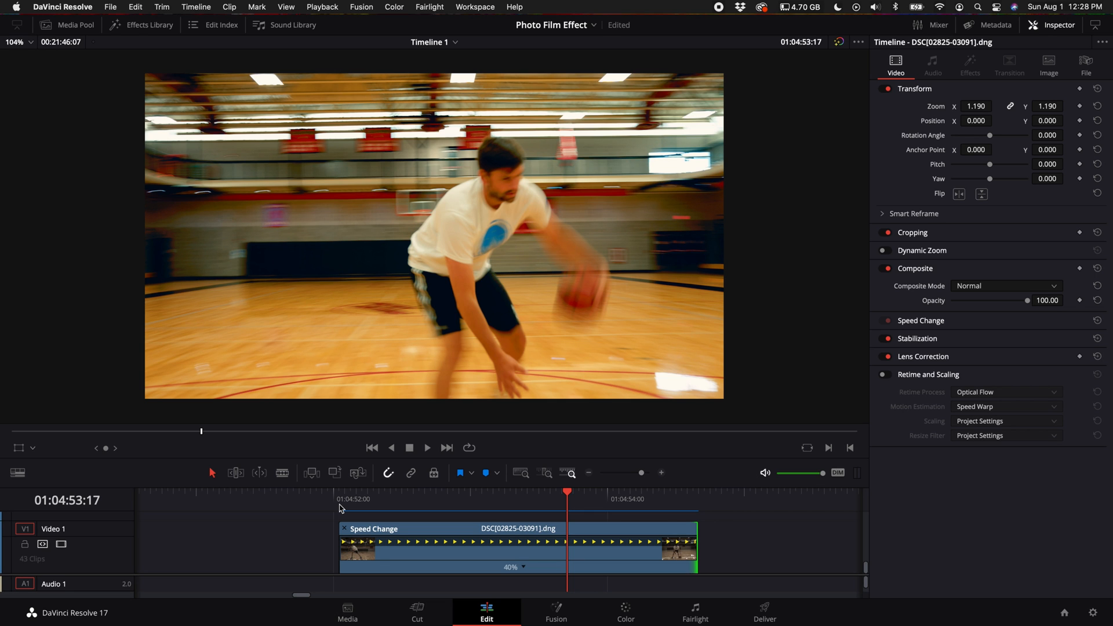
- Set the slowed clip's Retime Process to Optical Flow
left_click(340, 542)
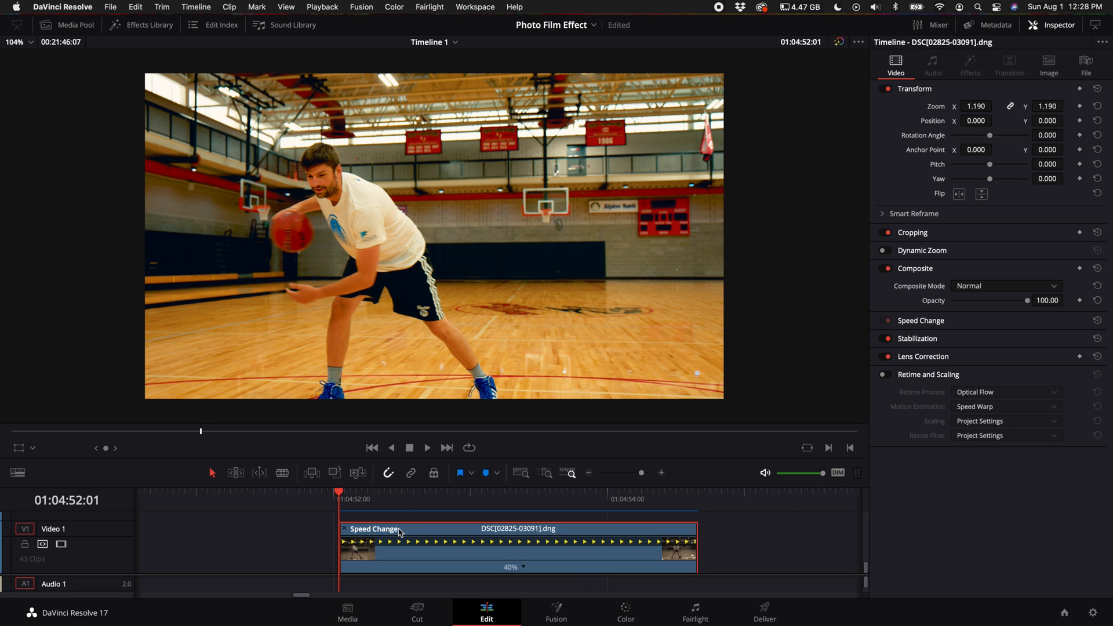
mouse_move(1069, 379)
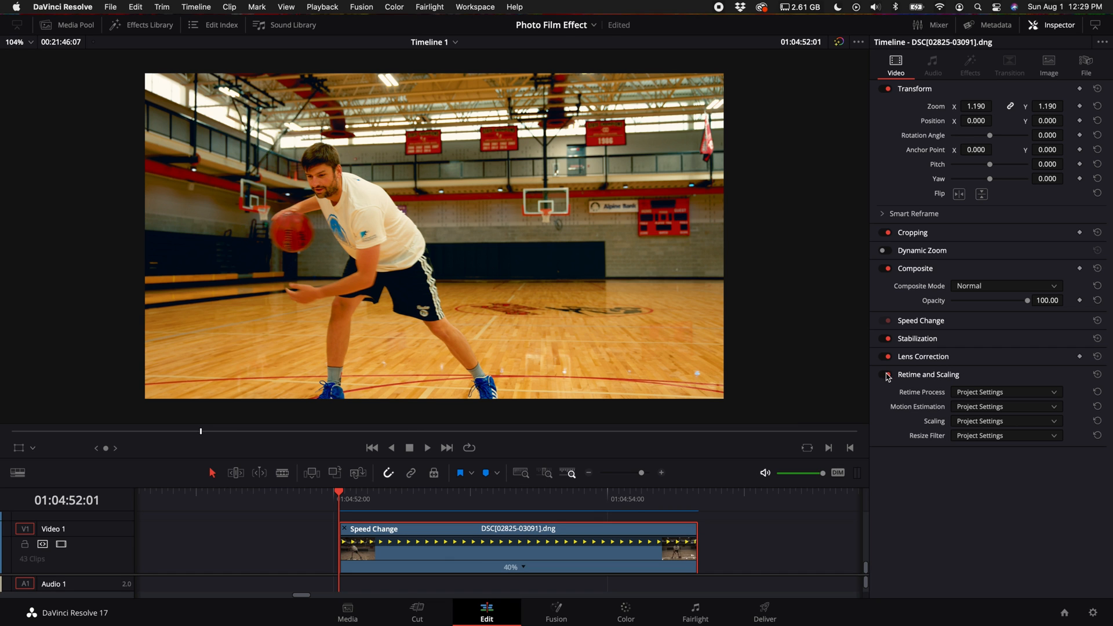
mouse_move(888, 378)
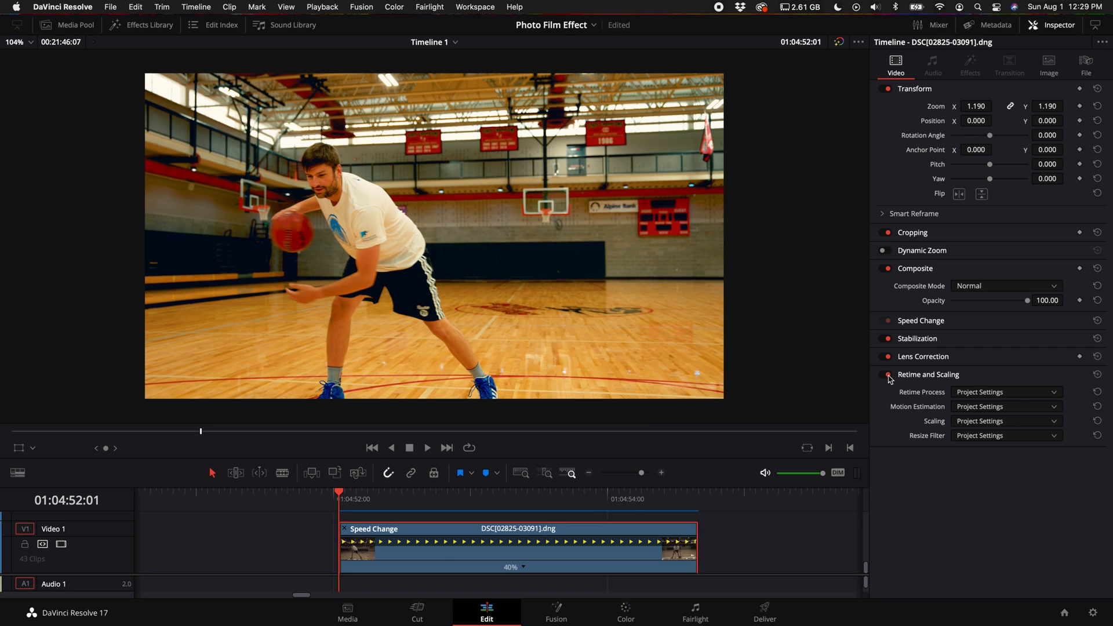
mouse_move(921, 401)
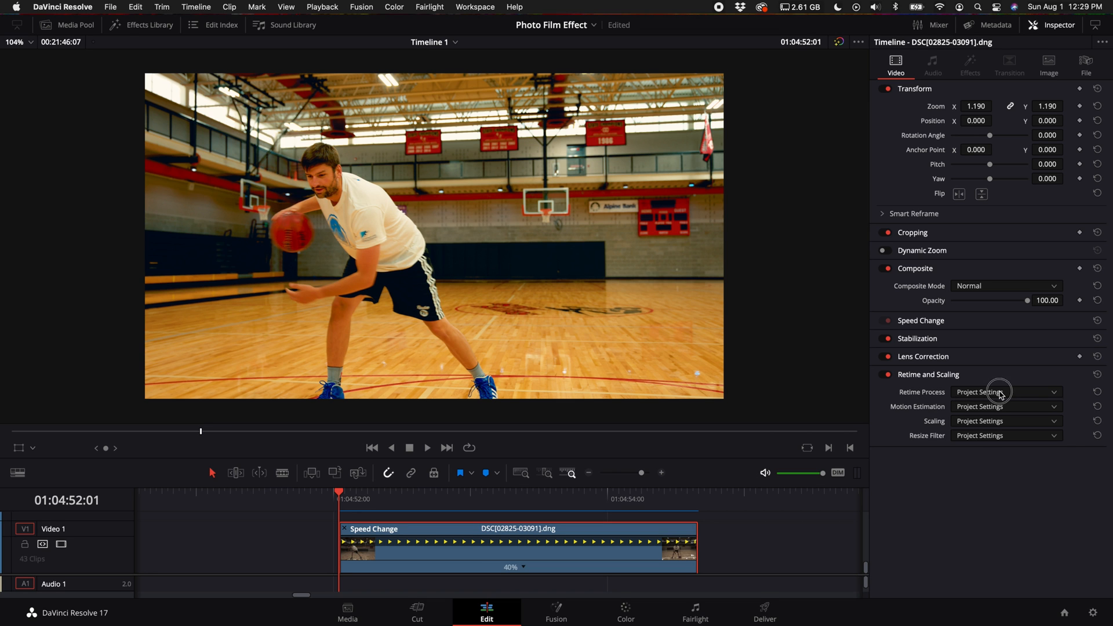
left_click(1002, 392)
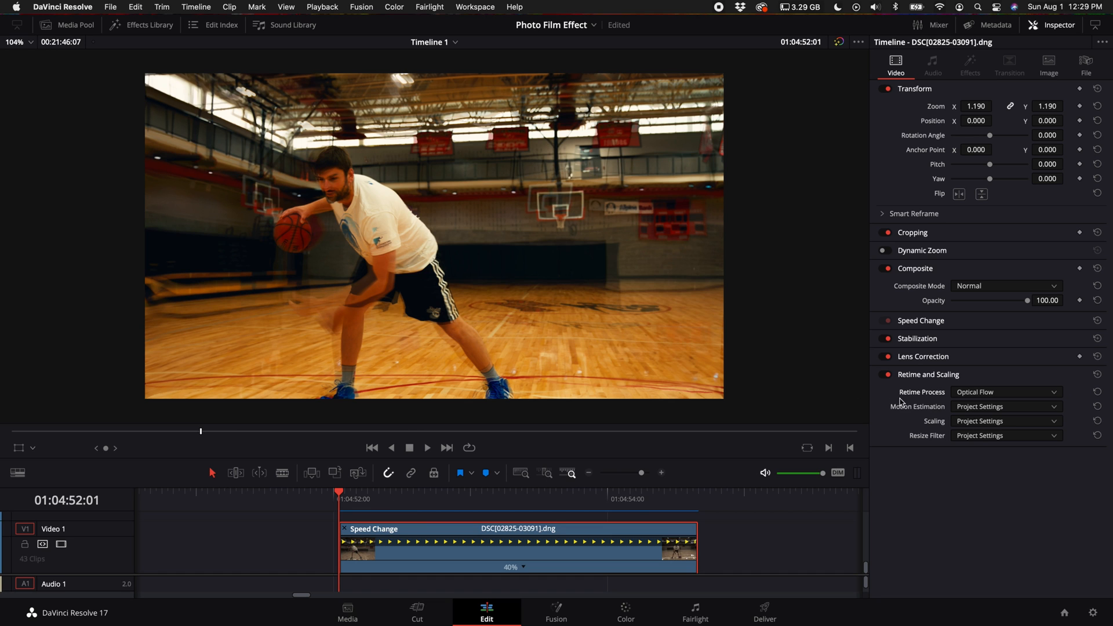
left_click(427, 447)
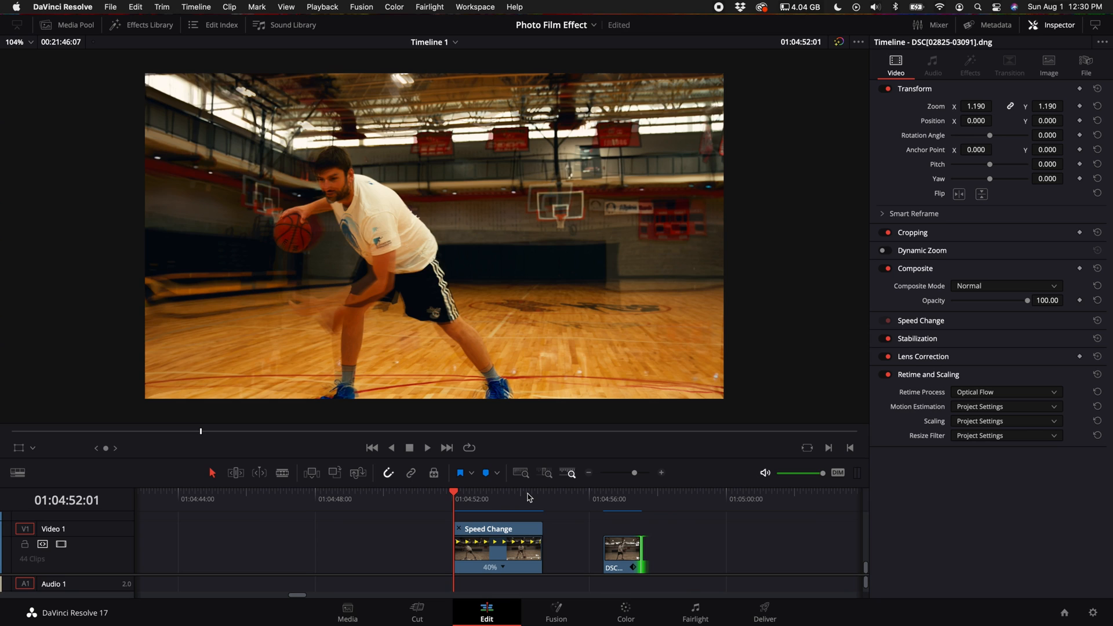
left_click(427, 447)
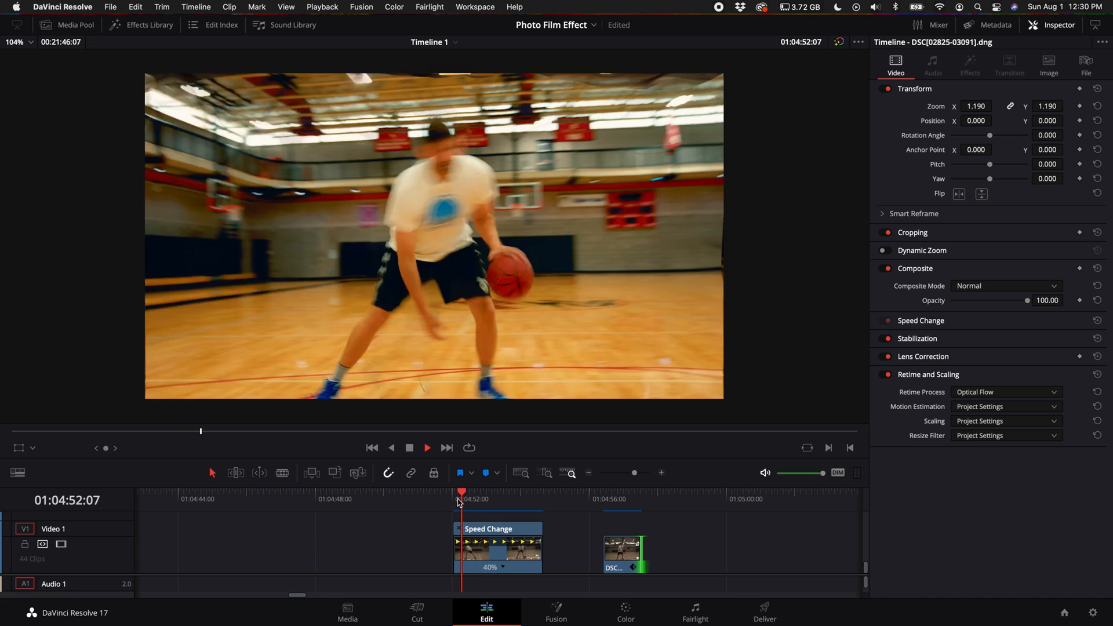
left_click(427, 447)
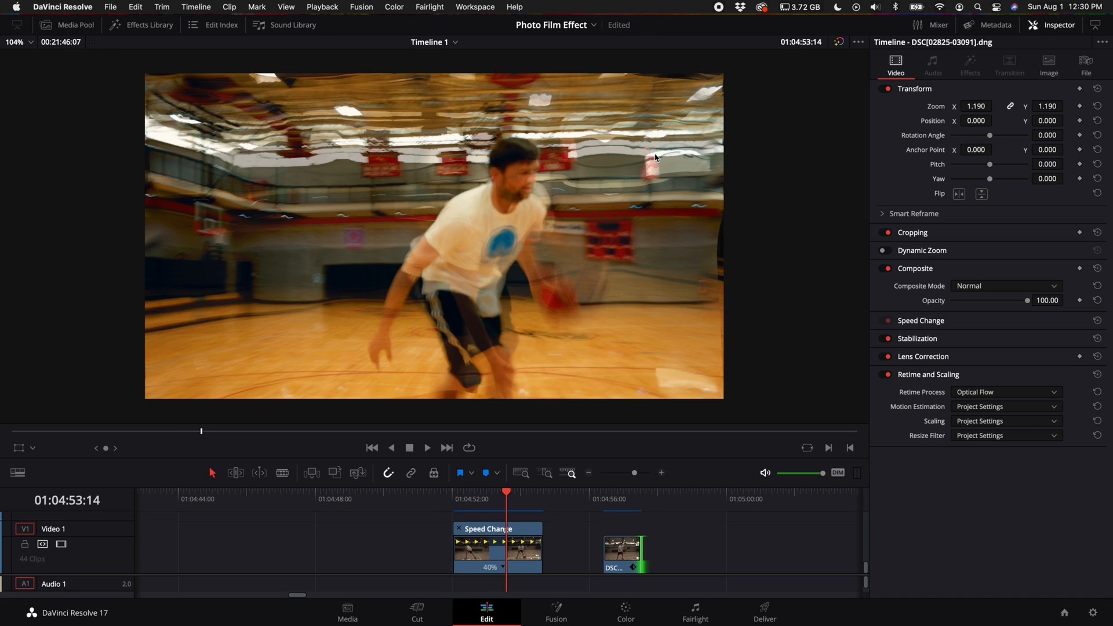
left_click(427, 447)
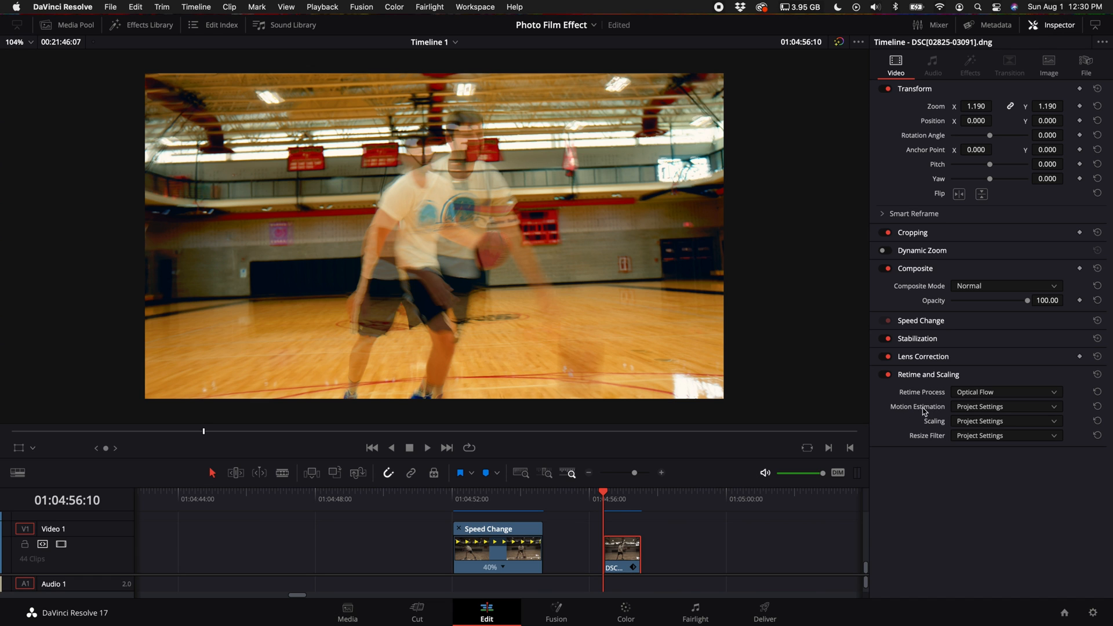
- Set the second clip's Motion Estimation to Speed Warp
left_click(1005, 406)
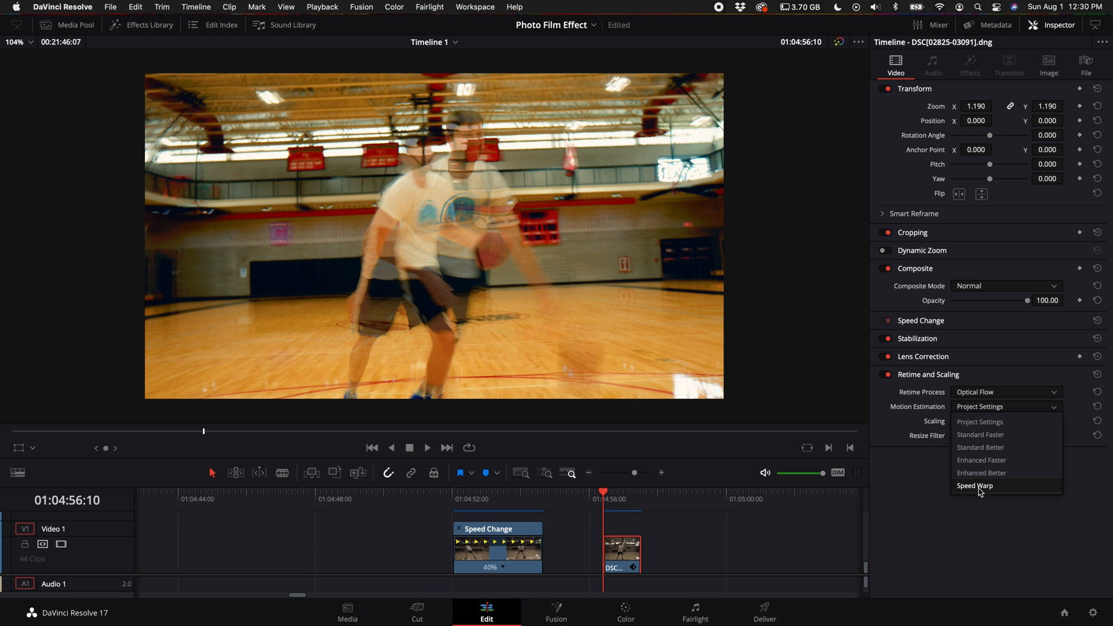
mouse_move(981, 473)
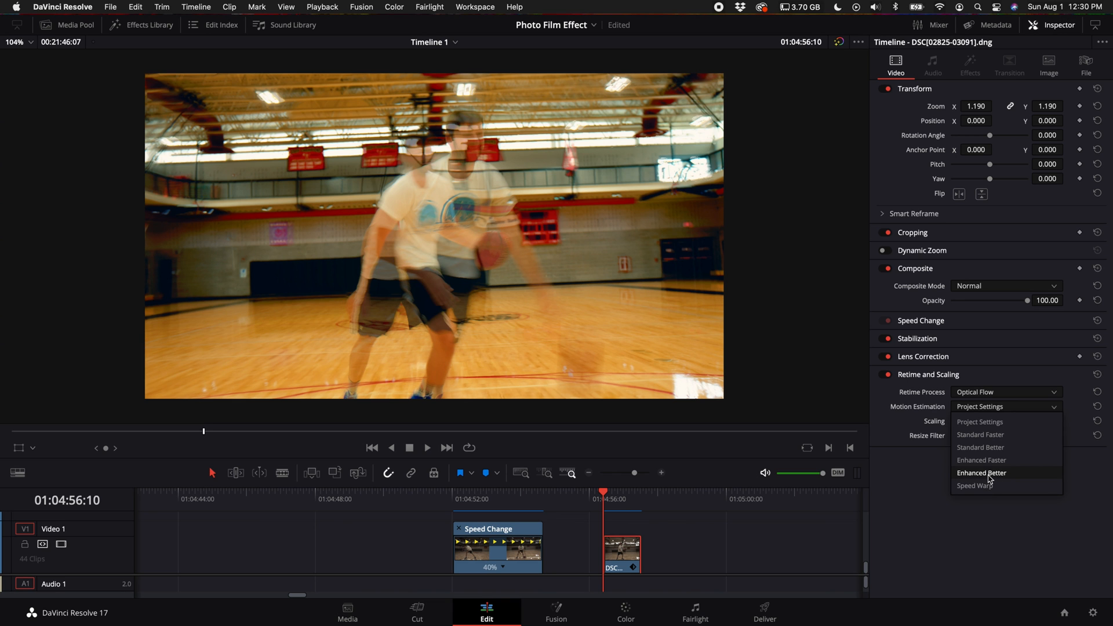
left_click(974, 485)
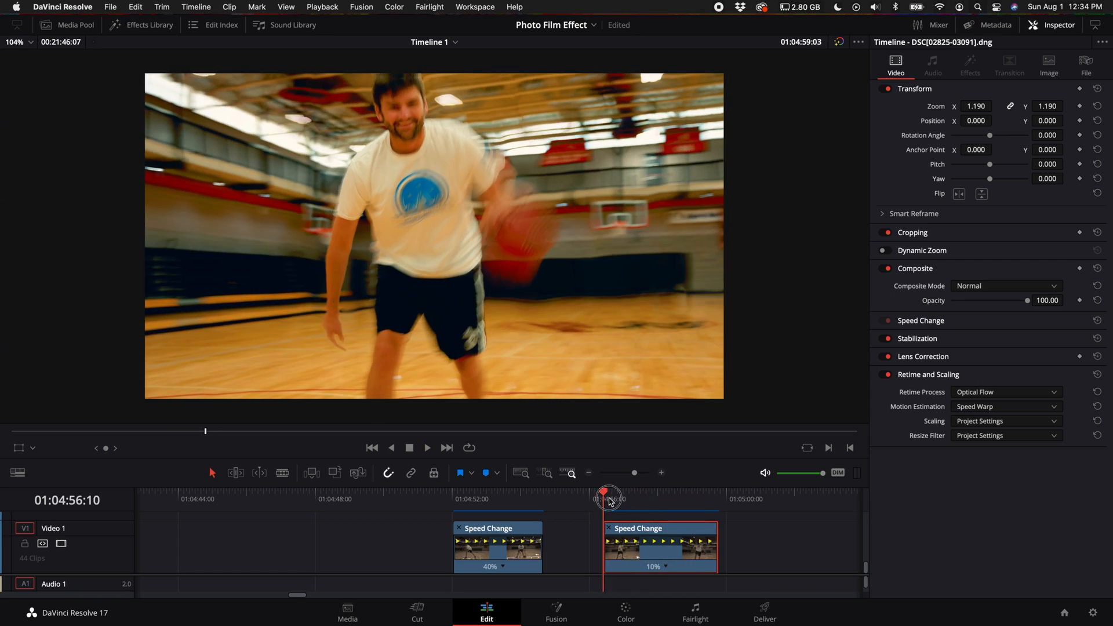
left_click(426, 446)
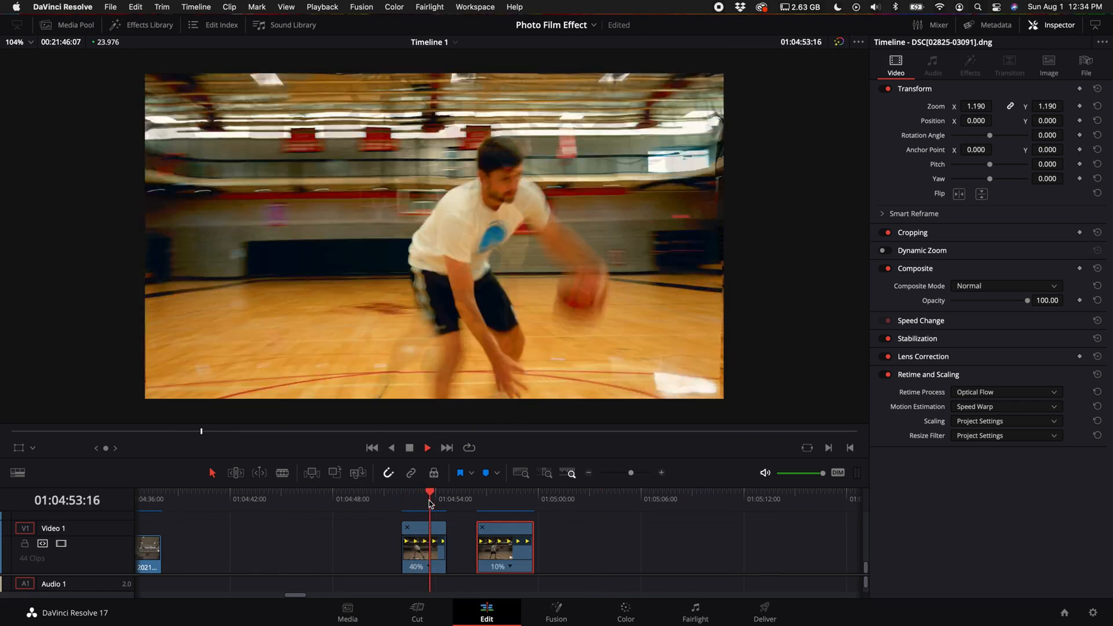
left_click(404, 499)
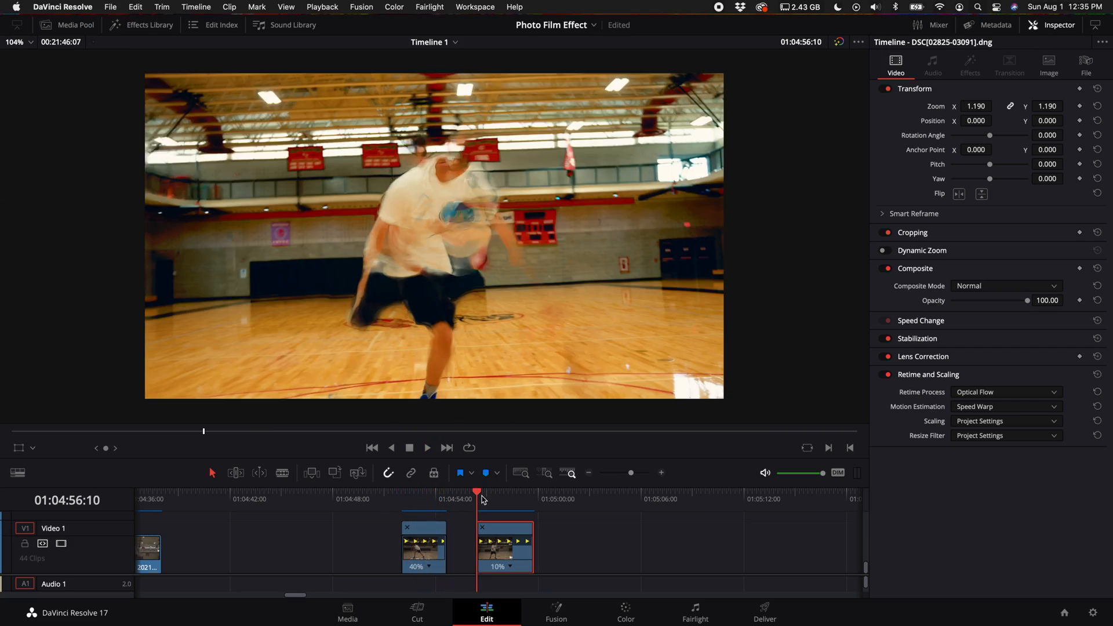
left_click(426, 447)
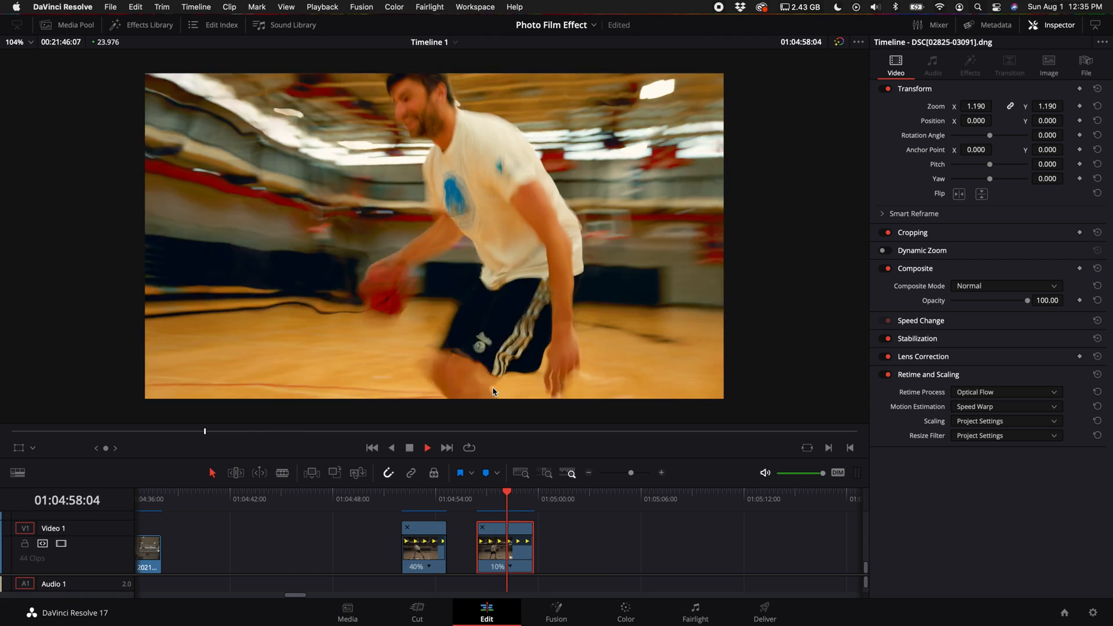
left_click_drag(508, 493, 479, 504)
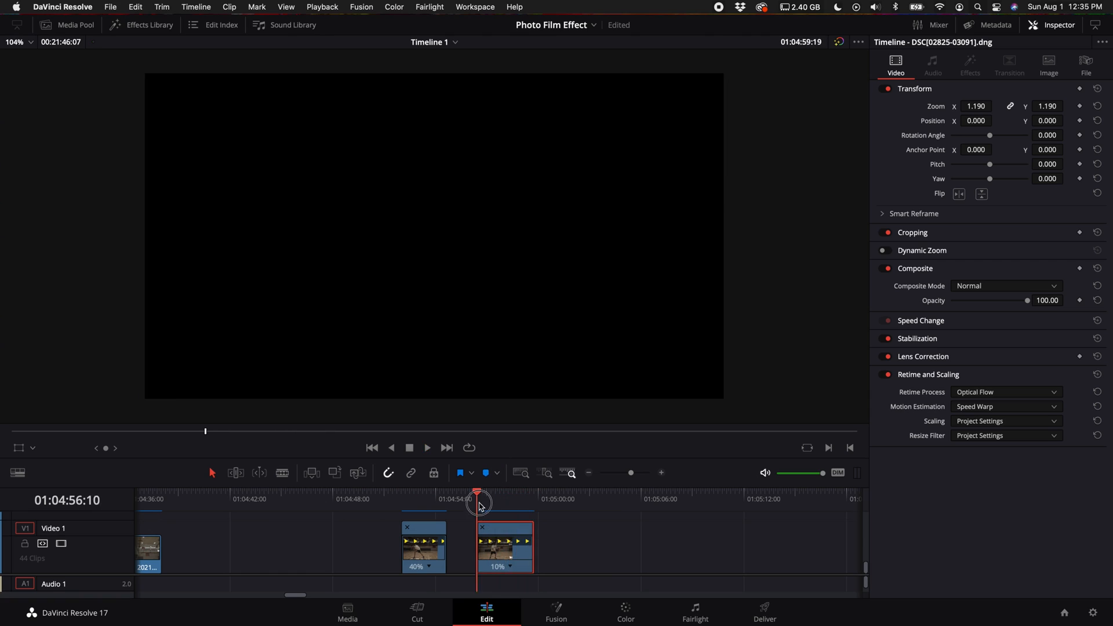